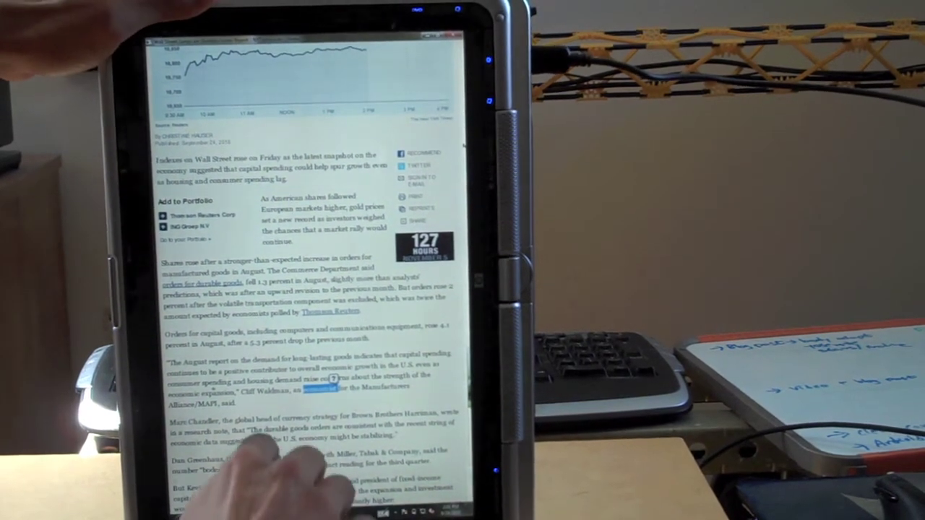
pyautogui.scroll(-3)
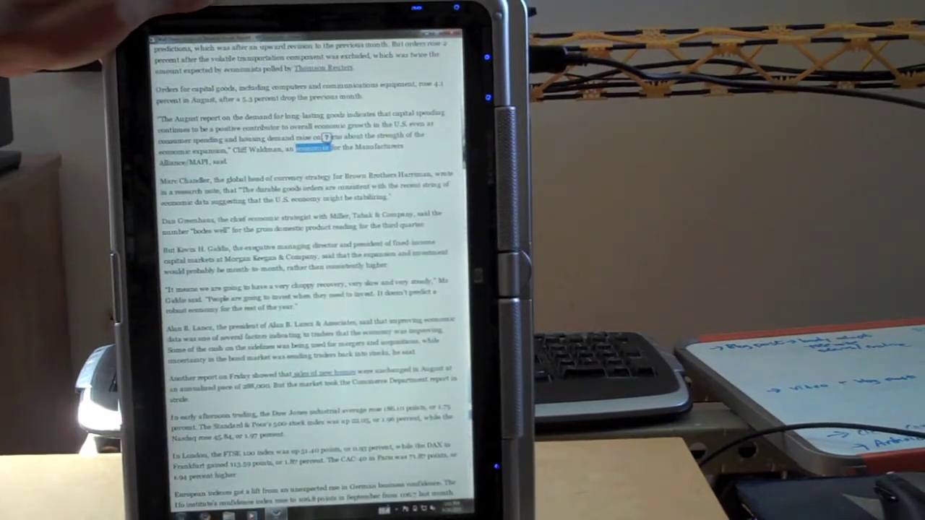